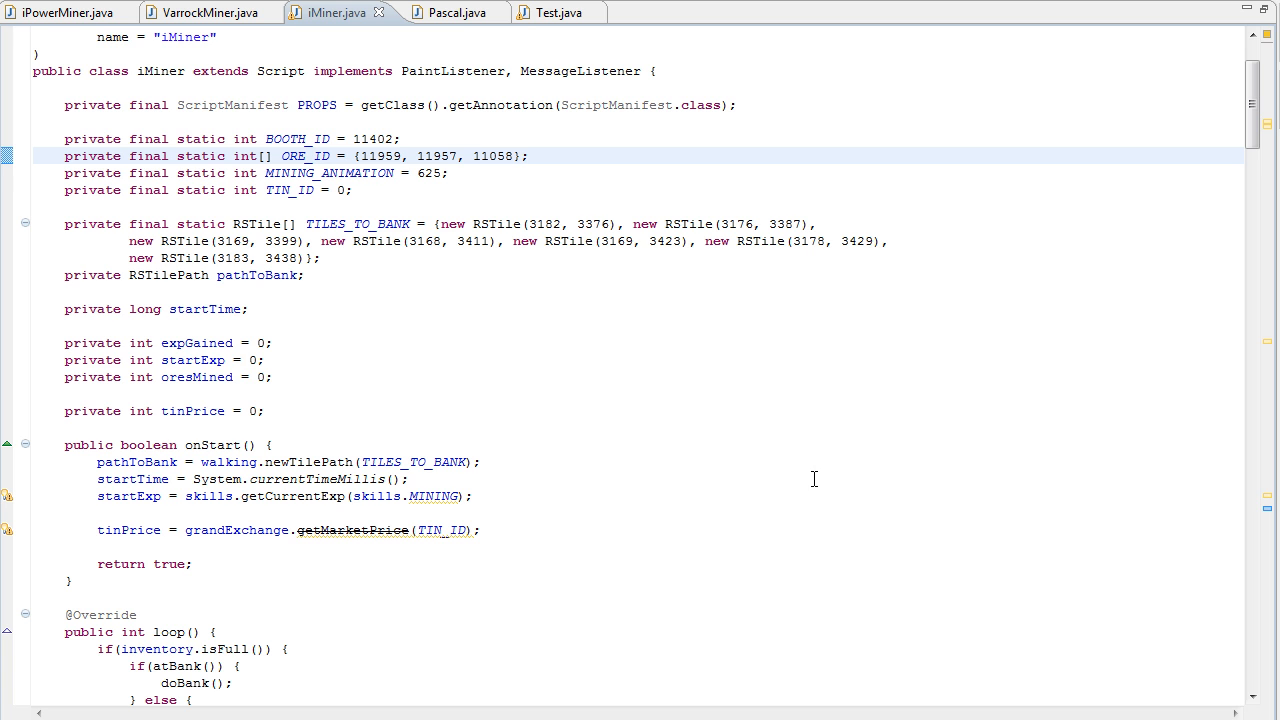
pyautogui.moveTo(388, 260)
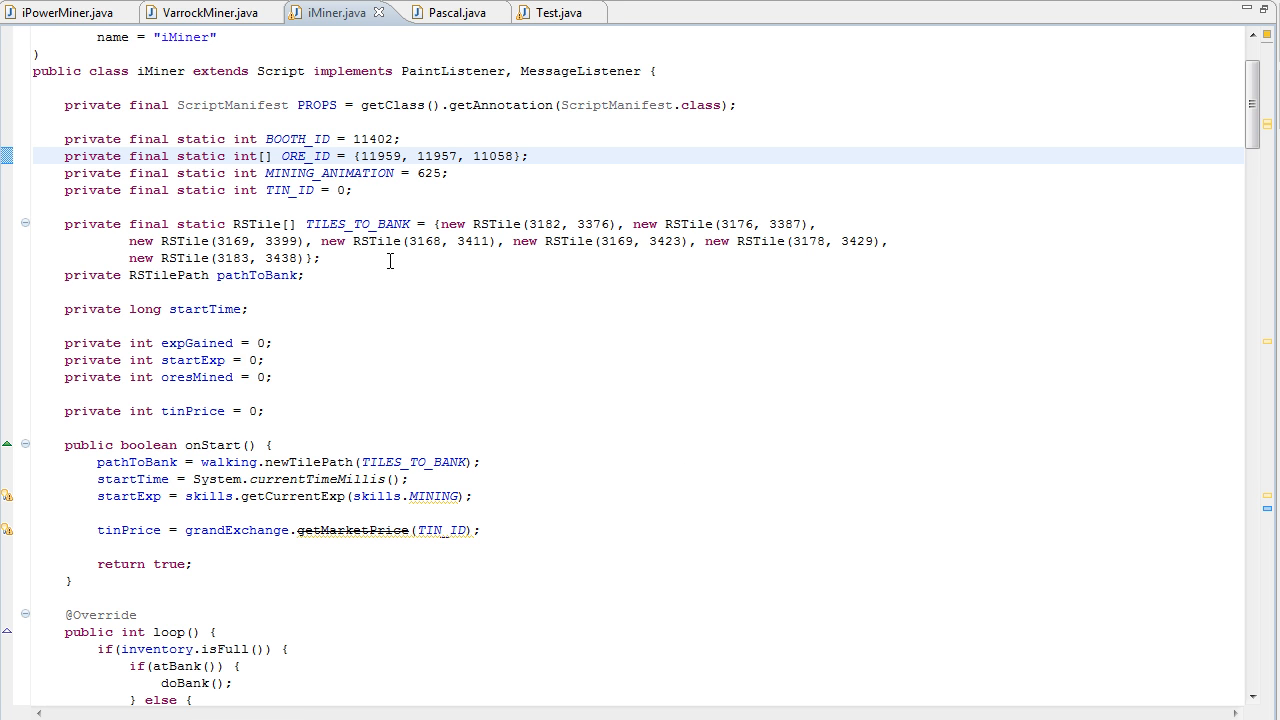
pyautogui.moveTo(318, 336)
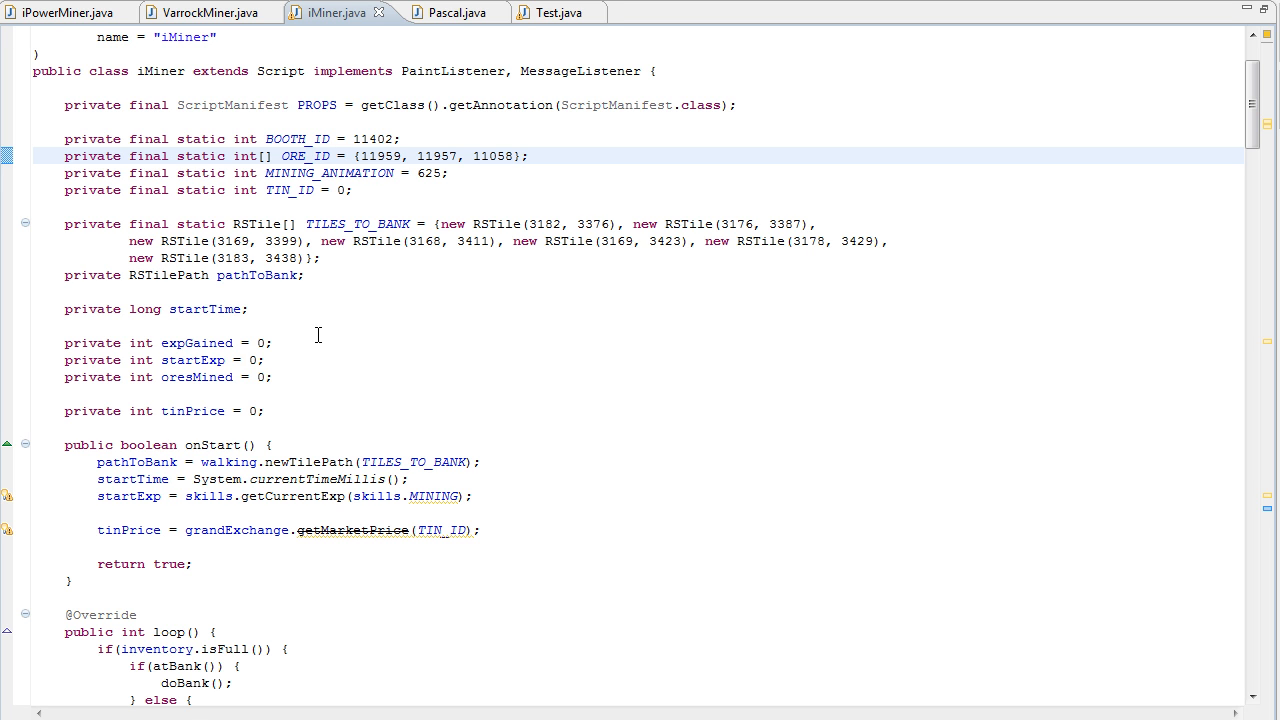
pyautogui.moveTo(400, 408)
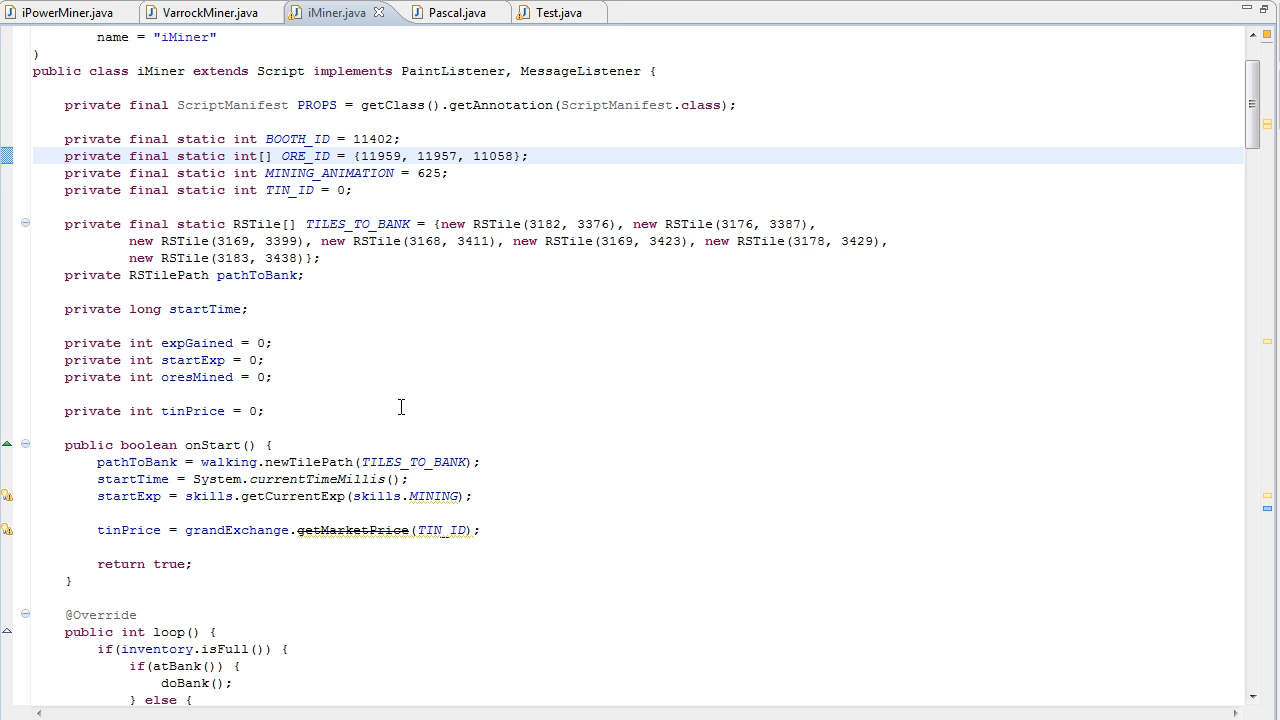
pyautogui.moveTo(228, 352)
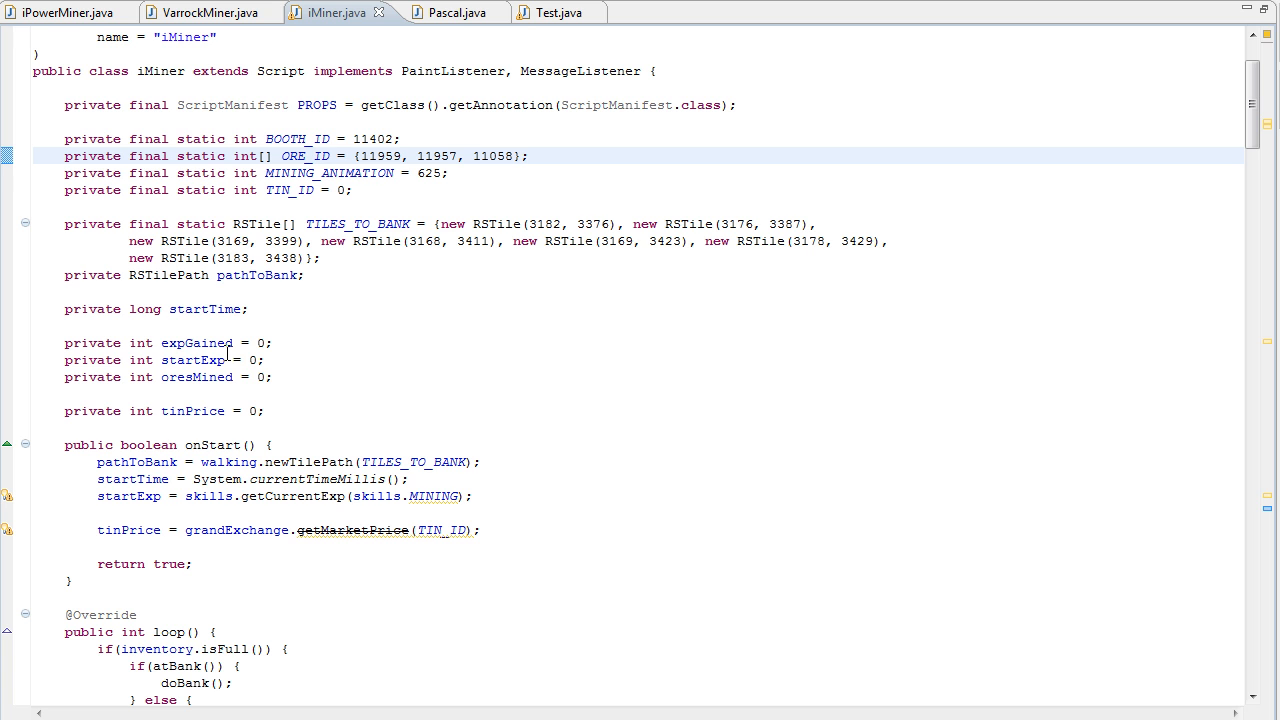
pyautogui.moveTo(224, 380)
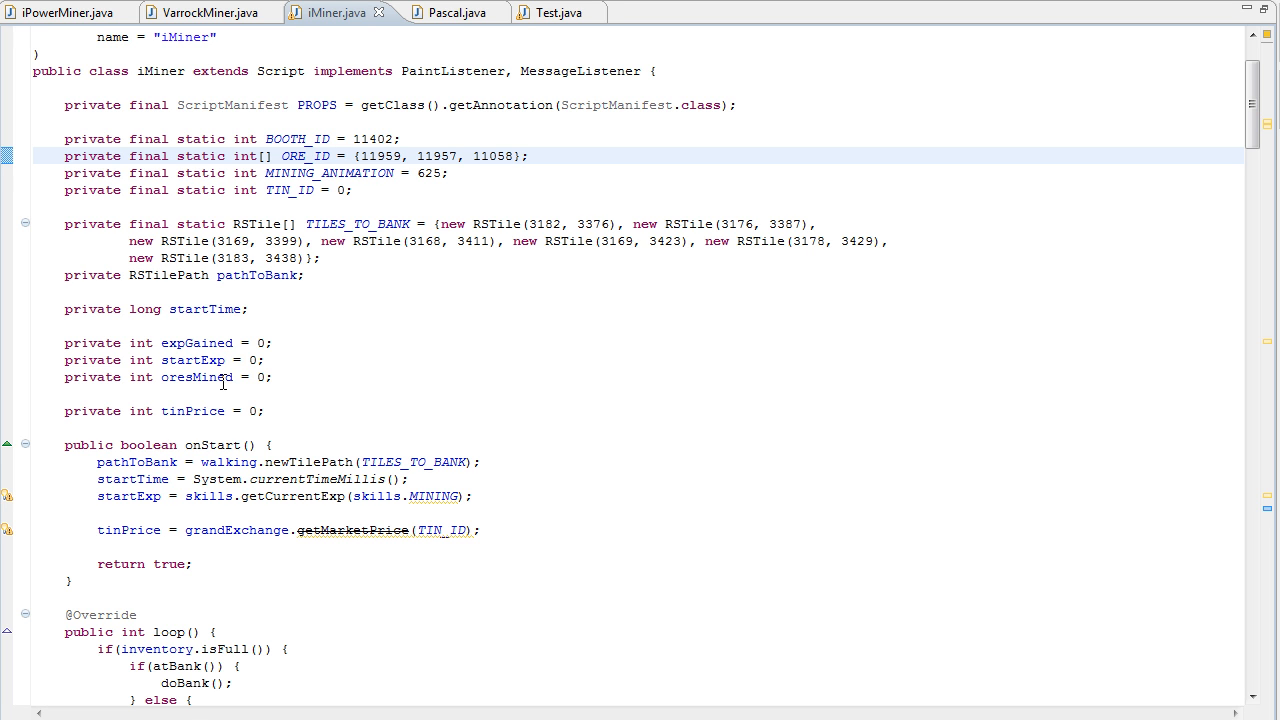
pyautogui.moveTo(272, 412)
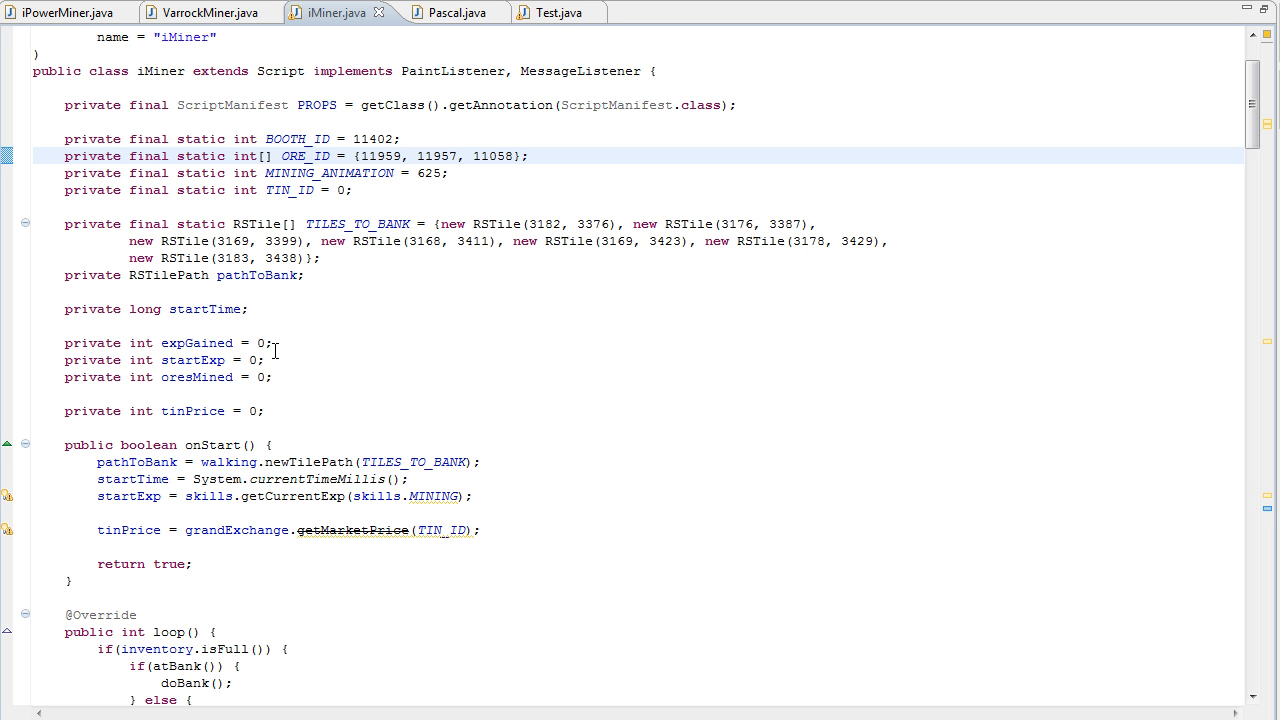
pyautogui.moveTo(272, 376)
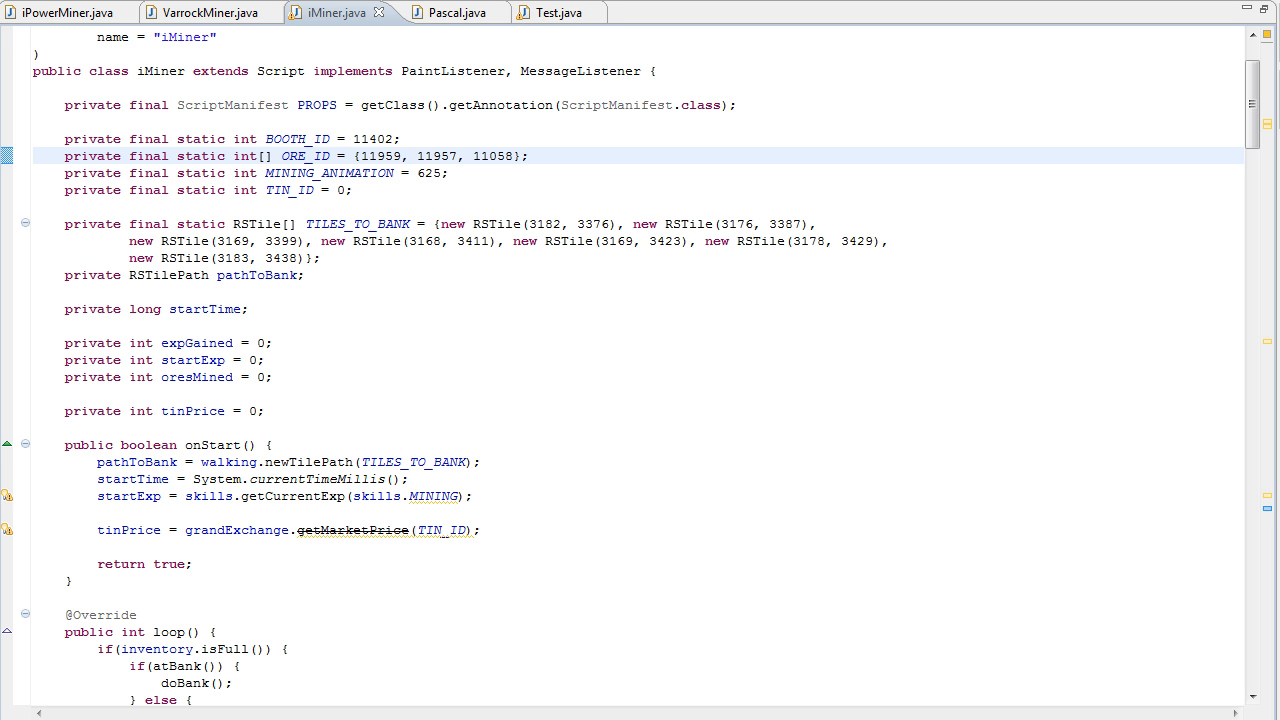
pyautogui.moveTo(510, 318)
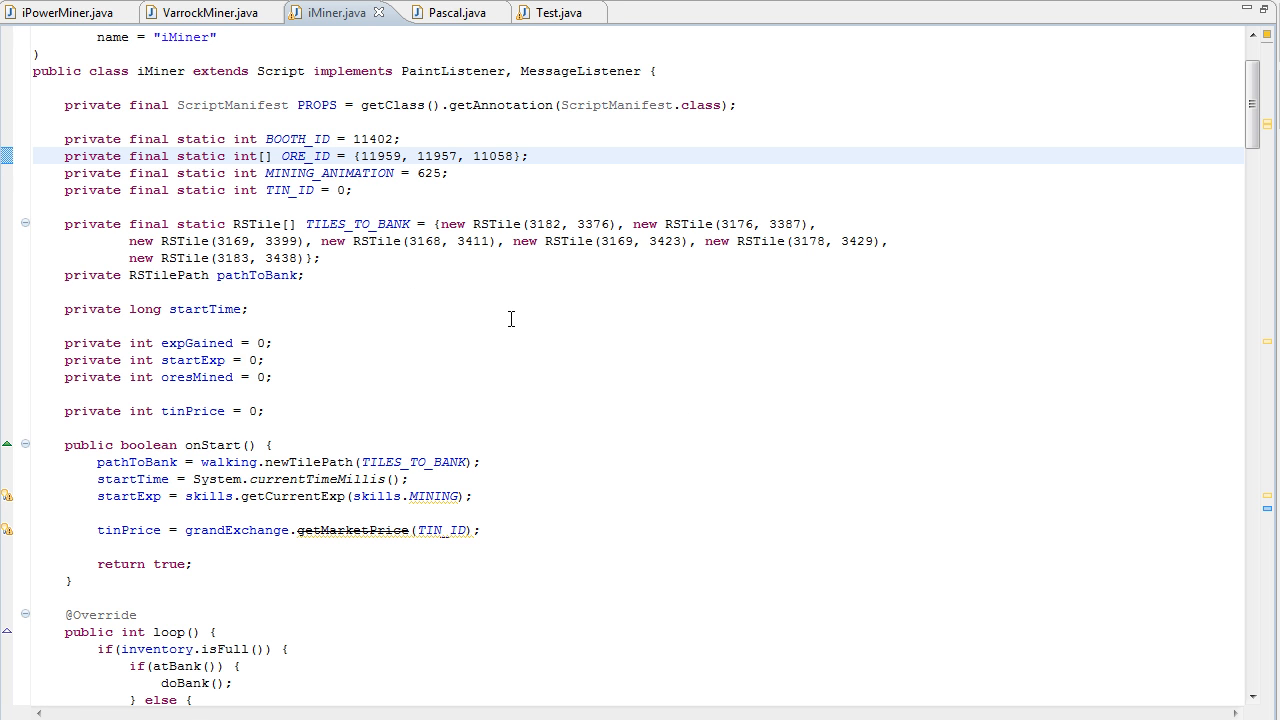
pyautogui.moveTo(1028, 592)
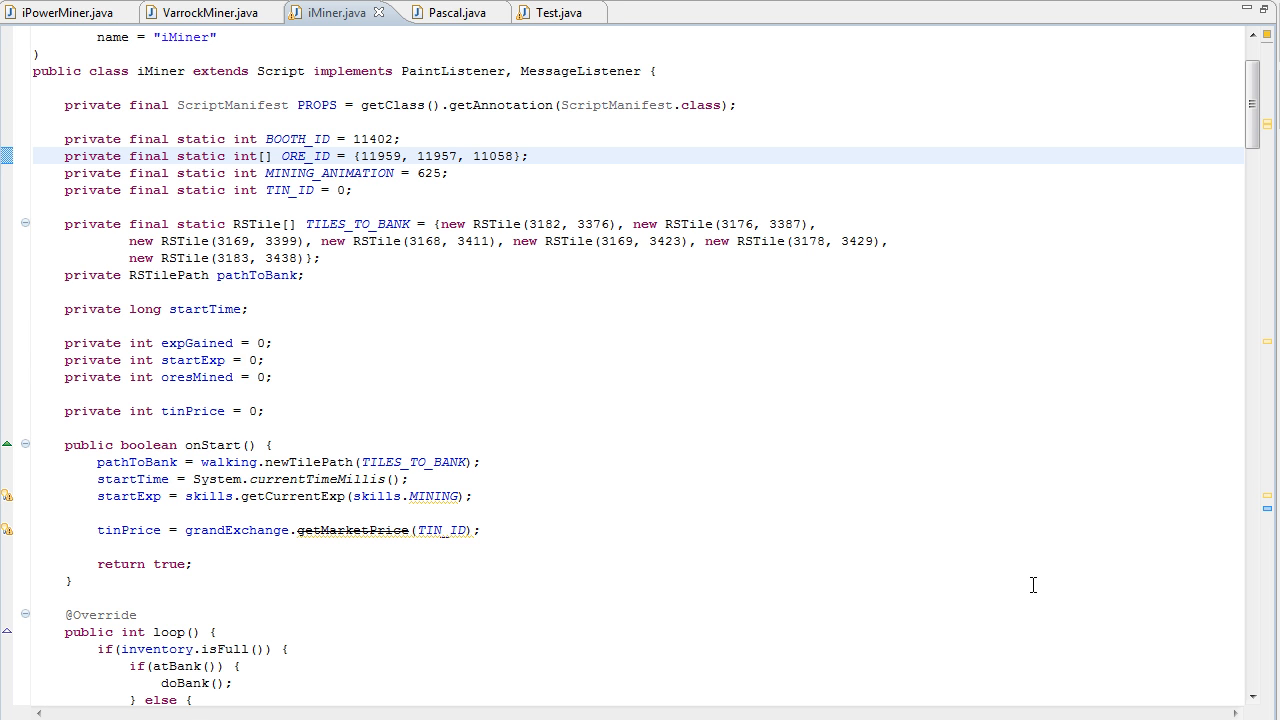
pyautogui.moveTo(1128, 696)
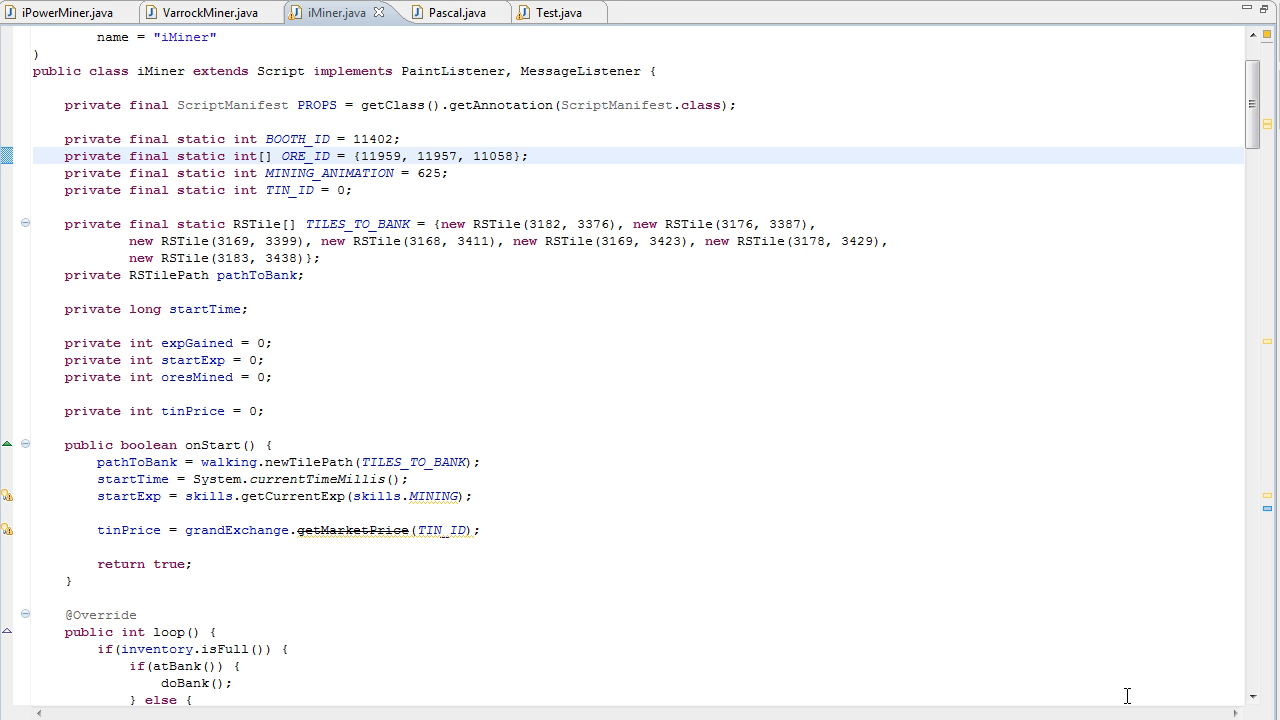